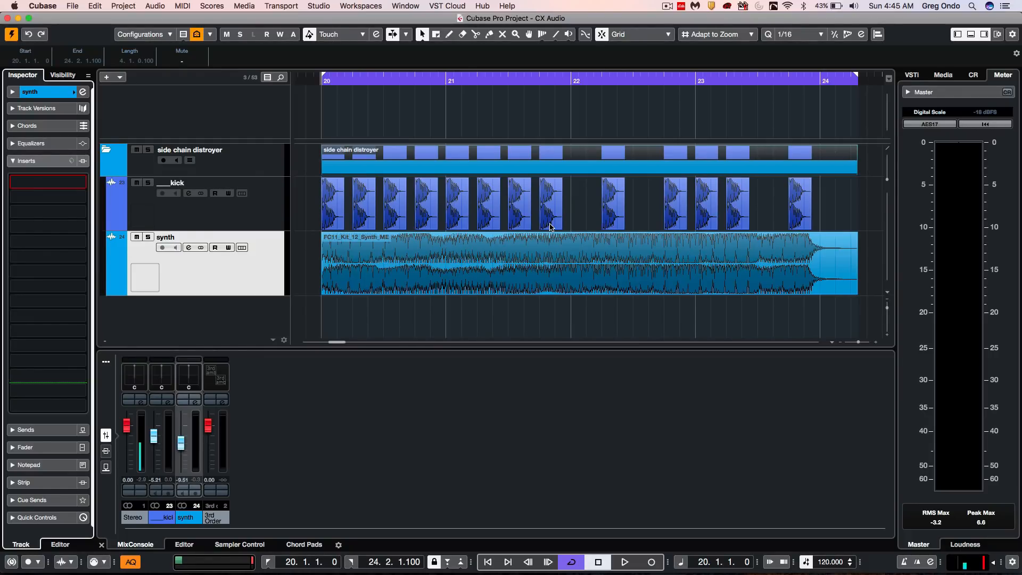
mouse_move(474, 297)
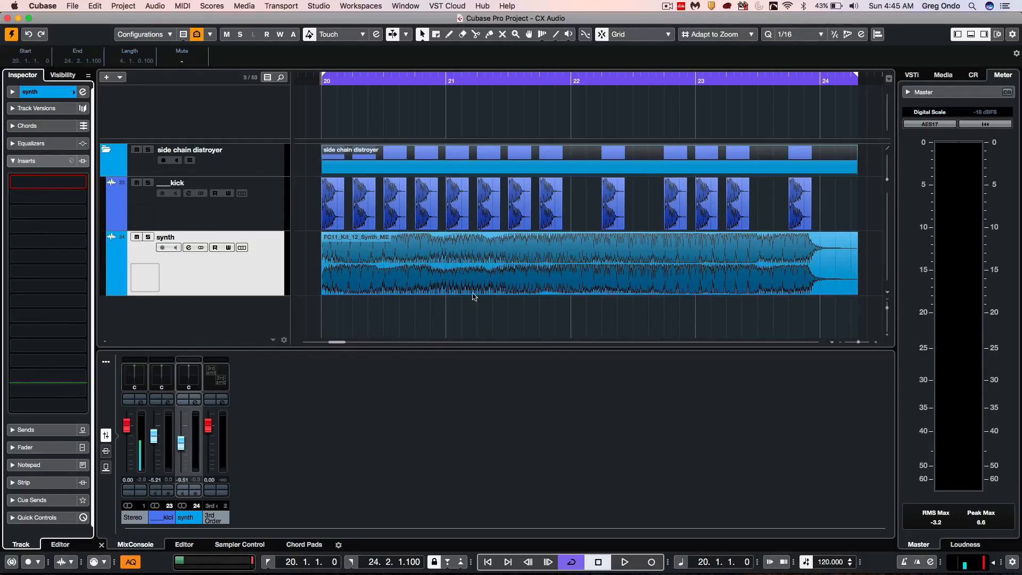
- Open the effect plug-in list for the synth track's first empty insert slot
click(624, 561)
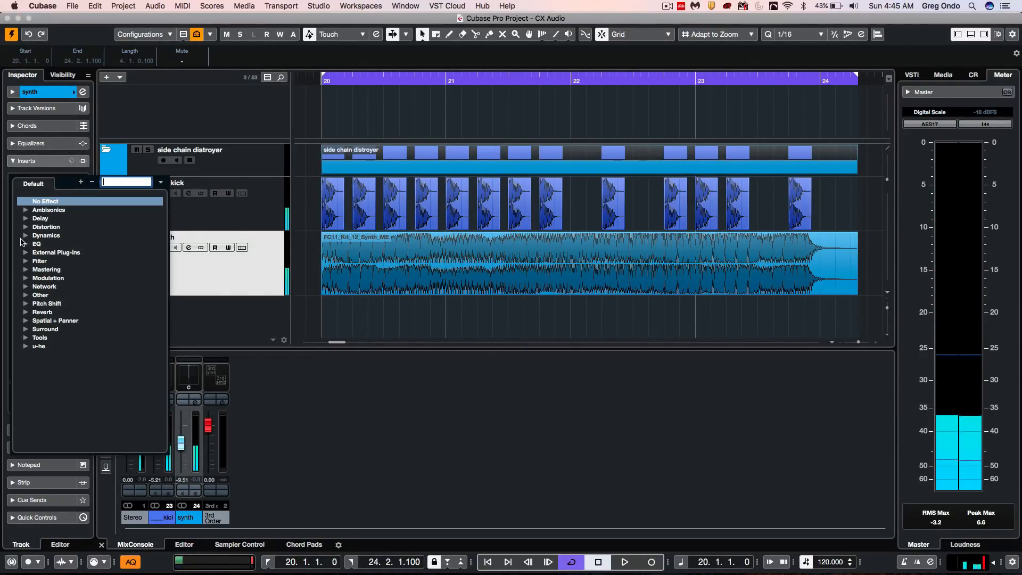
- Insert a Compressor from the Dynamics category on the synth track
click(47, 236)
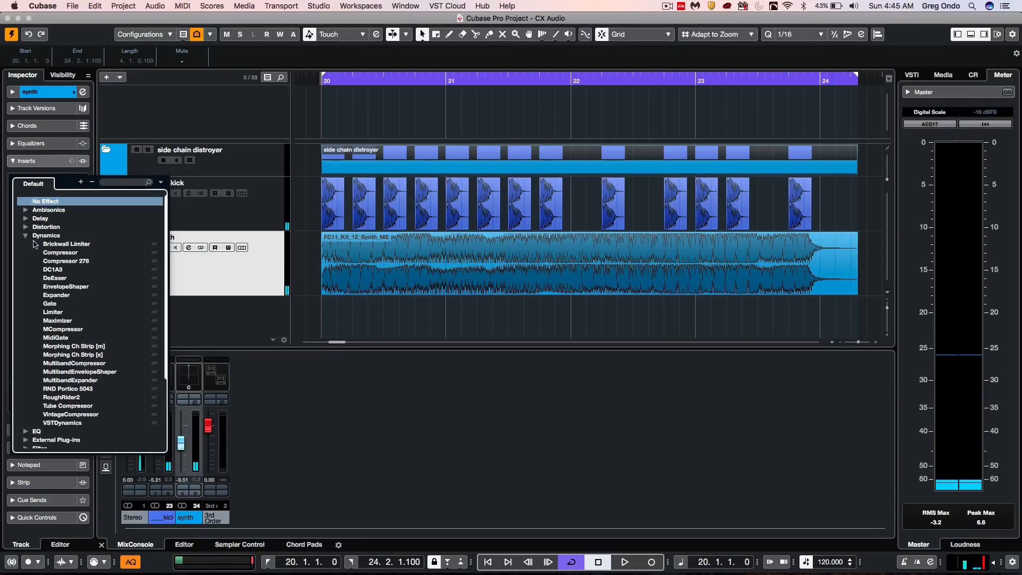
click(60, 253)
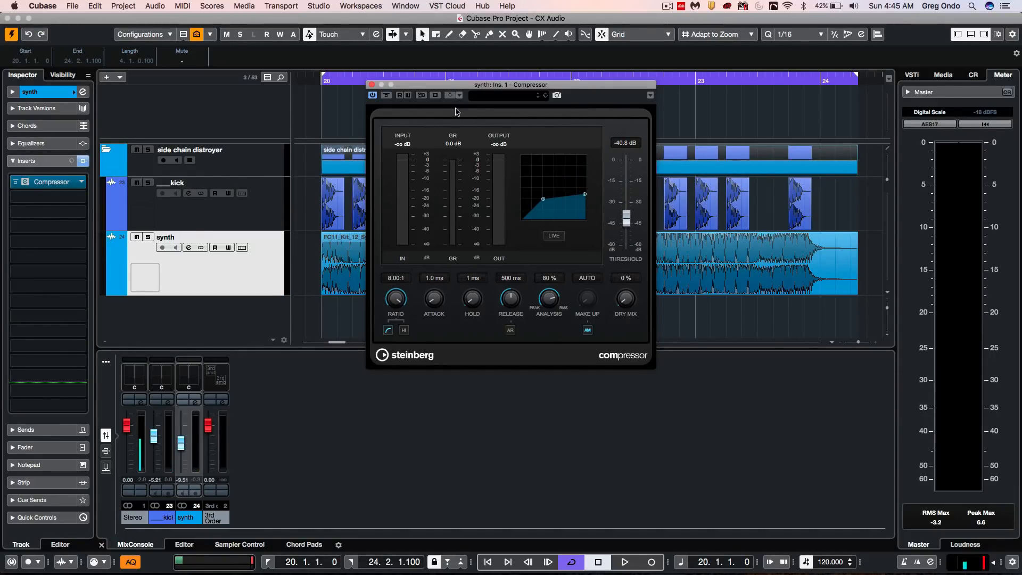
- Activate side-chain on the synth track's Compressor plug-in
click(448, 95)
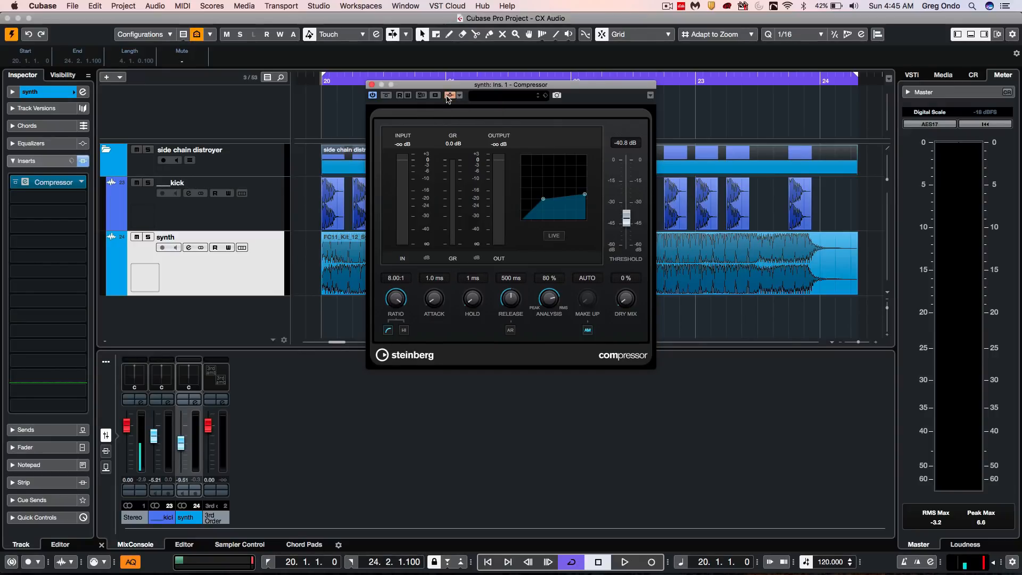
mouse_move(449, 96)
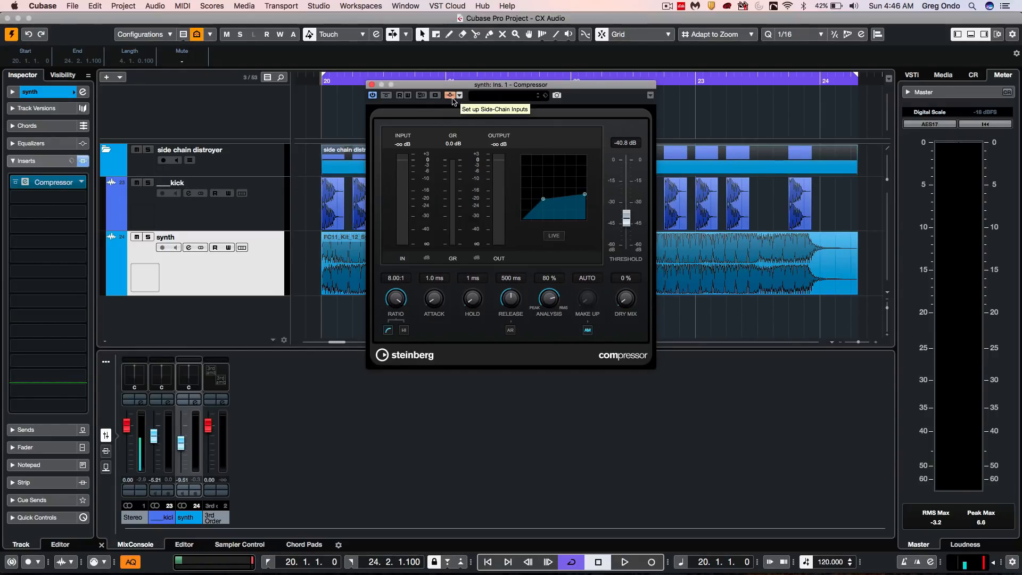
mouse_move(458, 98)
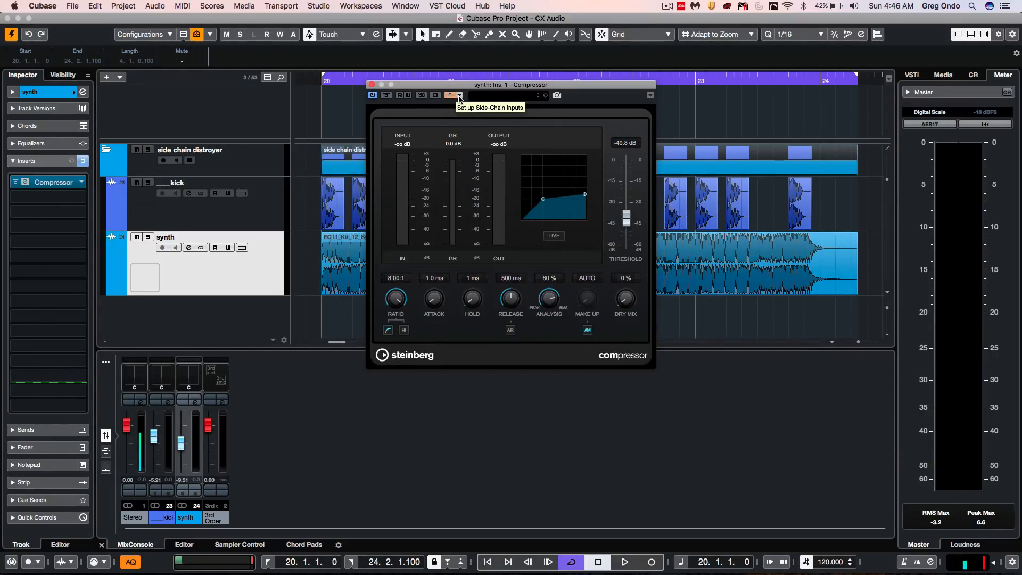
- Add the kick track as the Compressor's side-chain input and play the song
click(450, 95)
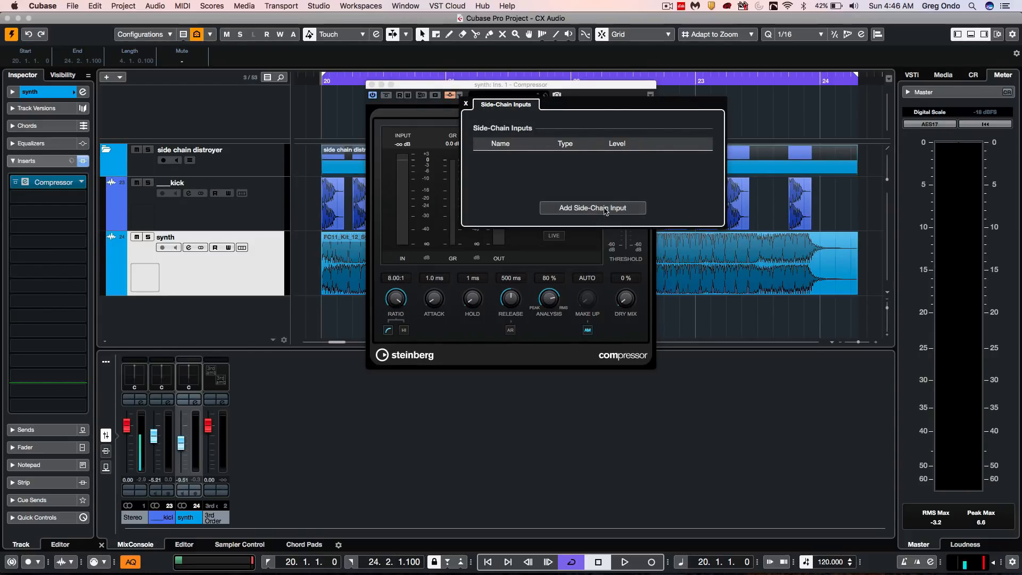
click(592, 207)
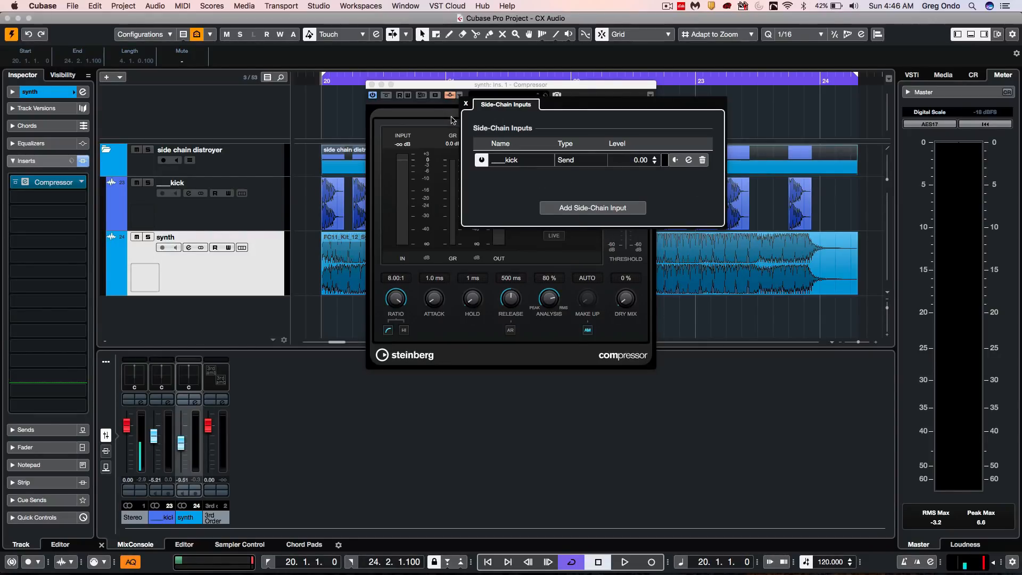
click(466, 104)
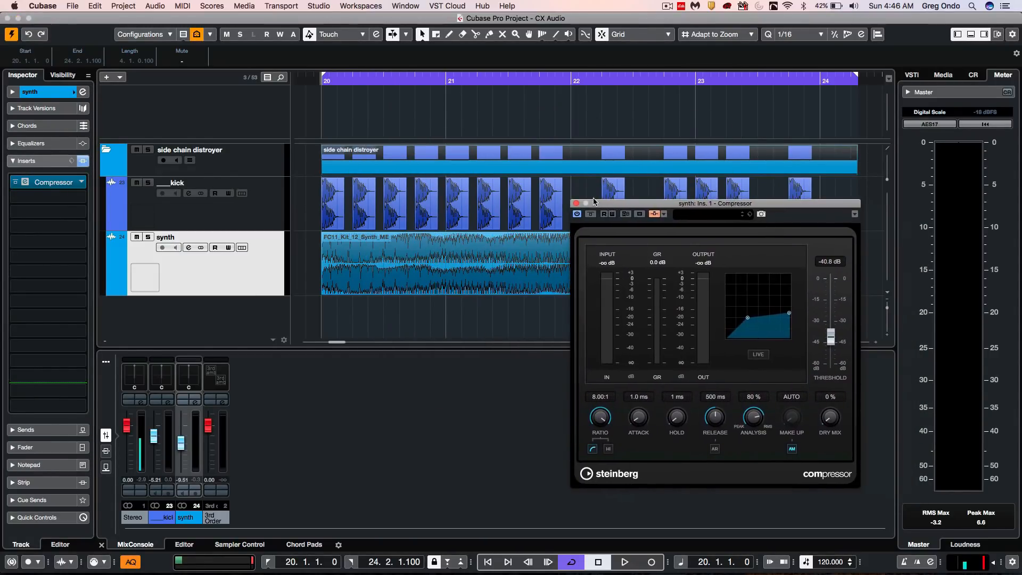
click(623, 561)
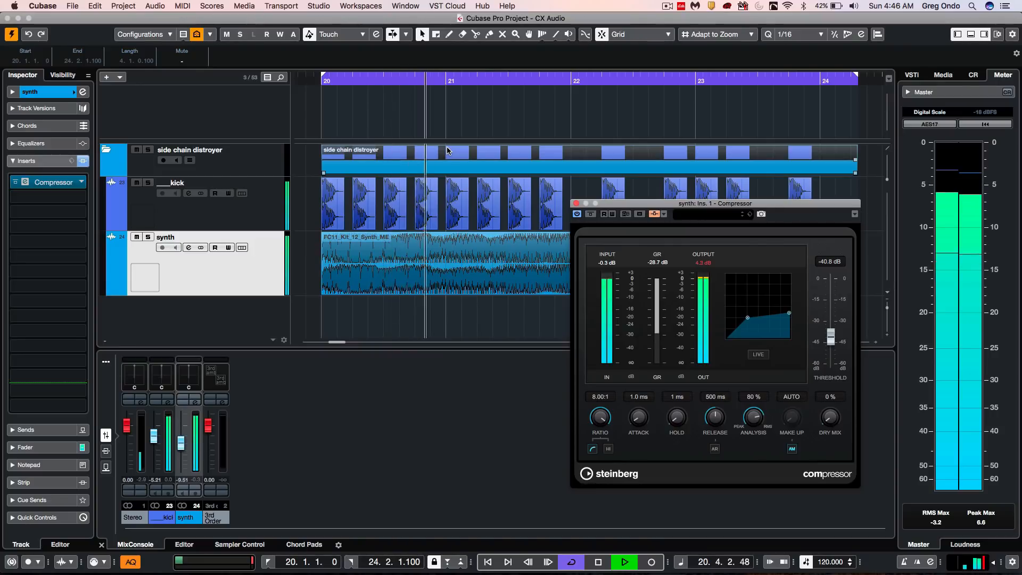